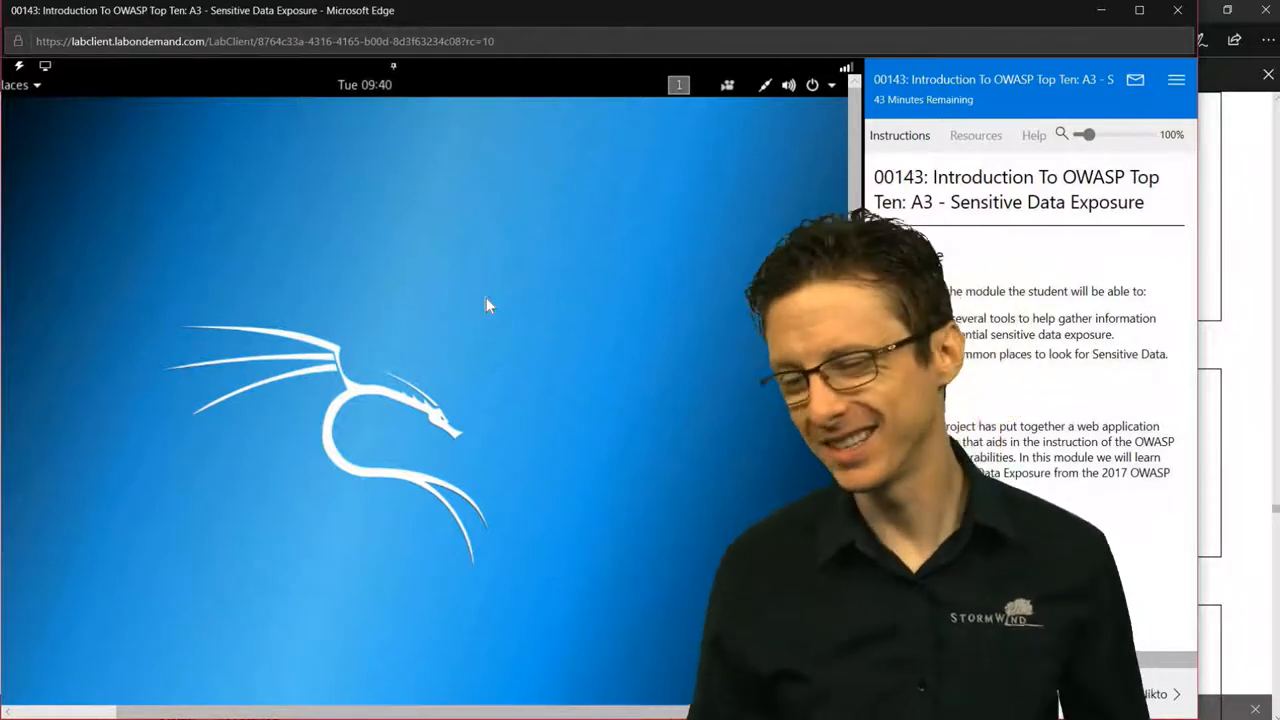
mouse_move(558, 260)
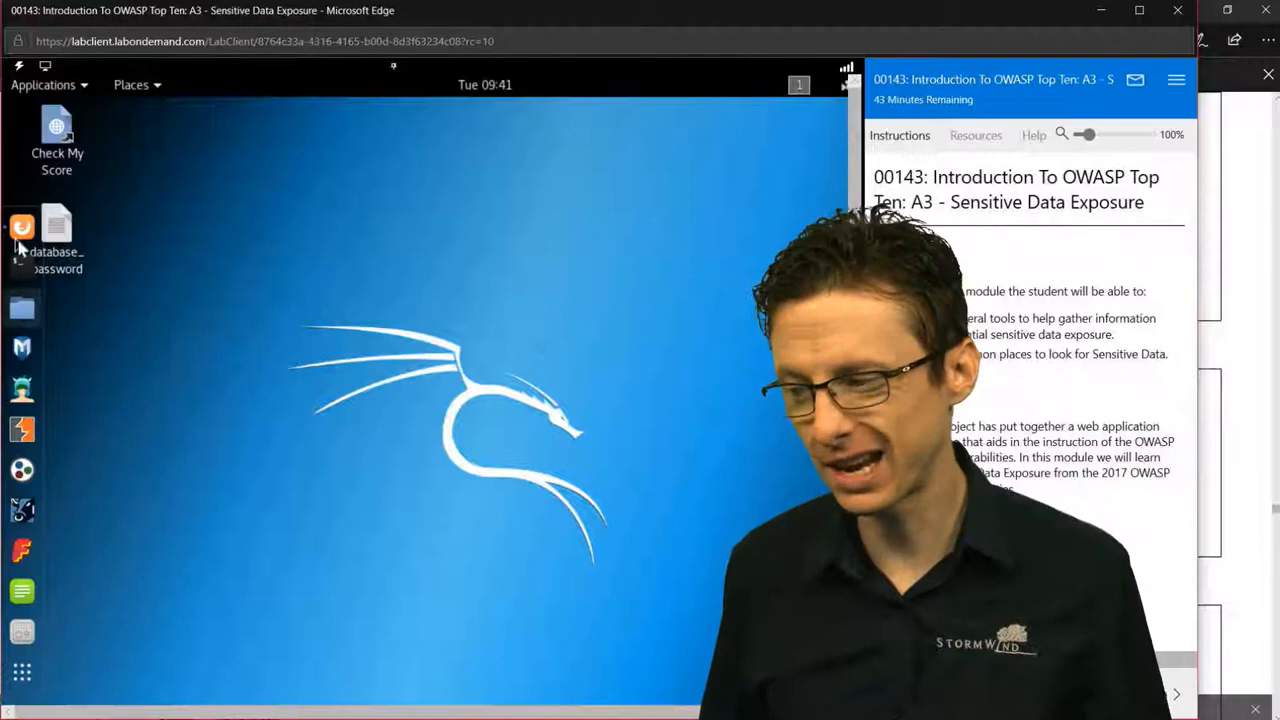
Step: Launch Firefox and load mutillidae/mutillidae/robots.txt to reveal the disallowed paths
left_click(22, 228)
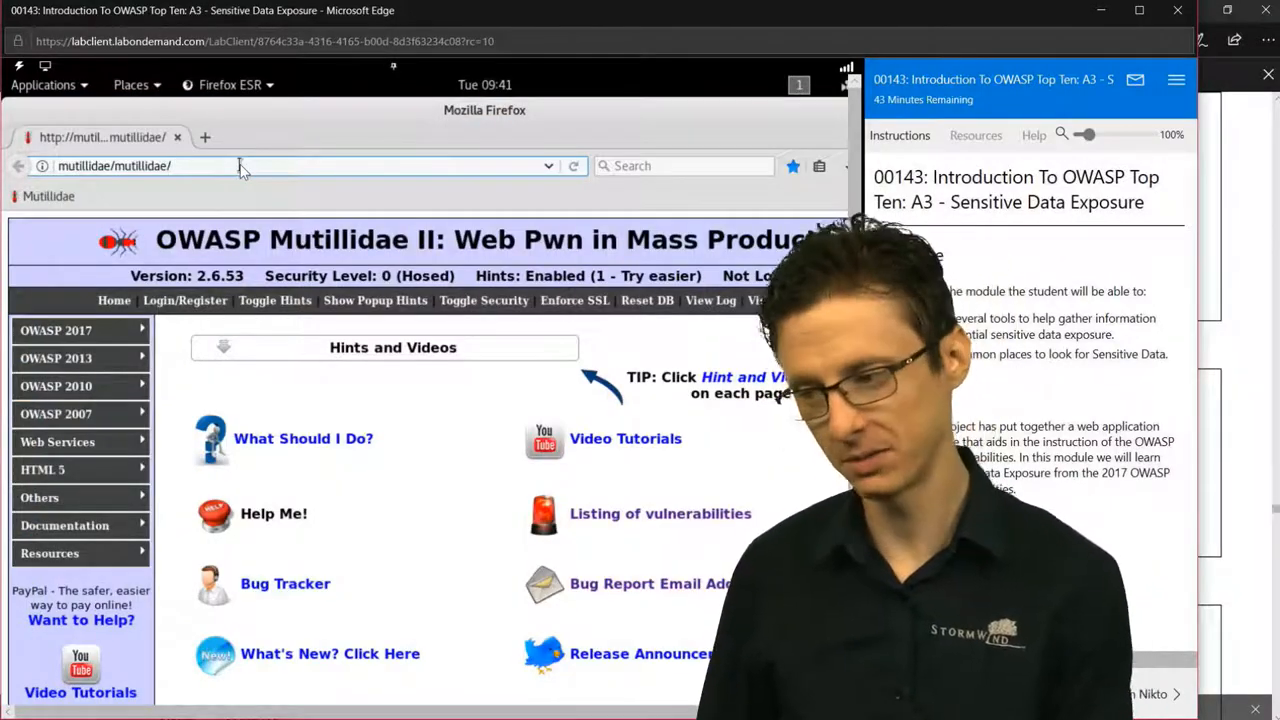
type("robots.txt")
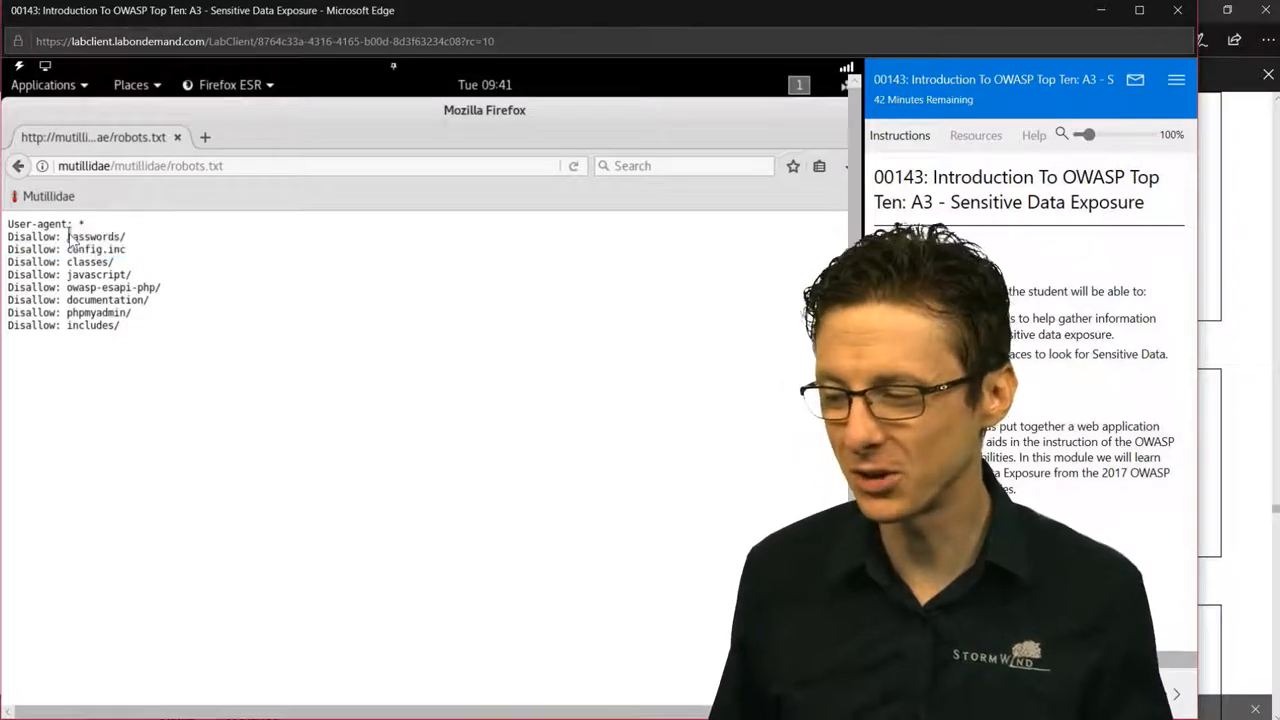
Step: Browse to the /mutillidae/passwords/ directory index listing accounts.txt
double_click(96, 236)
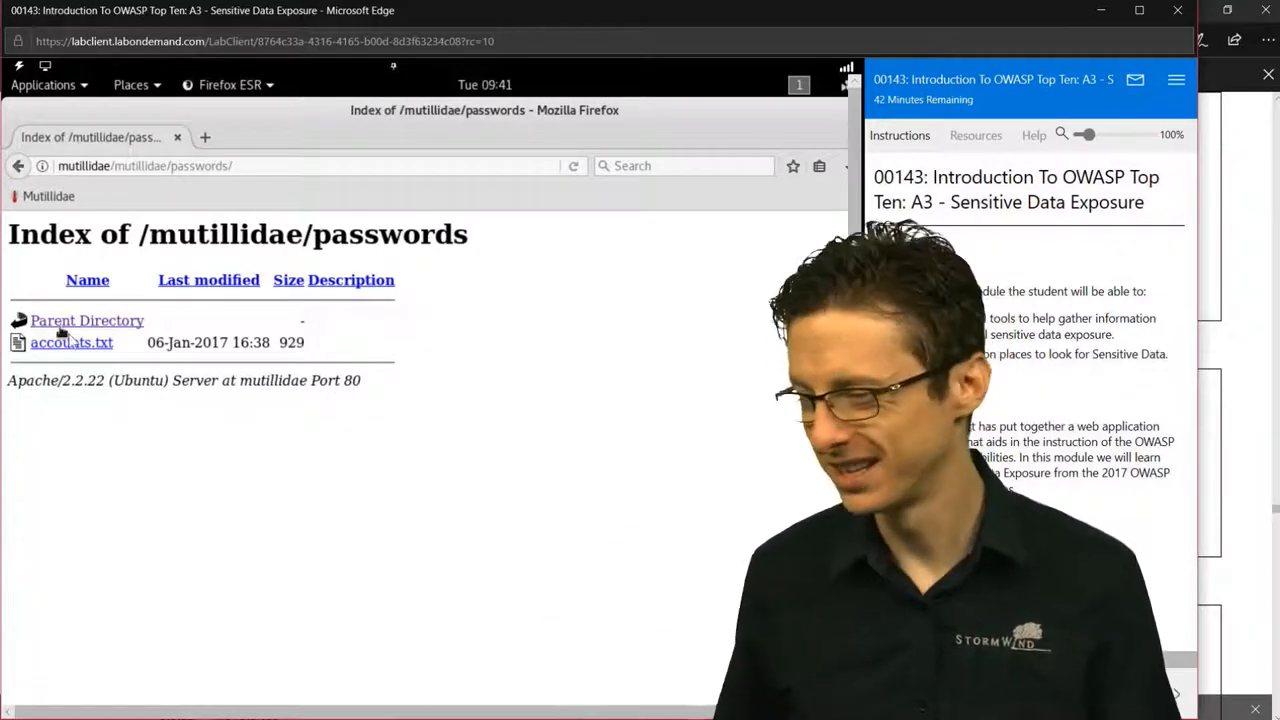
Step: View accounts.txt with its plaintext credentials and select the site address for reuse
left_click(72, 342)
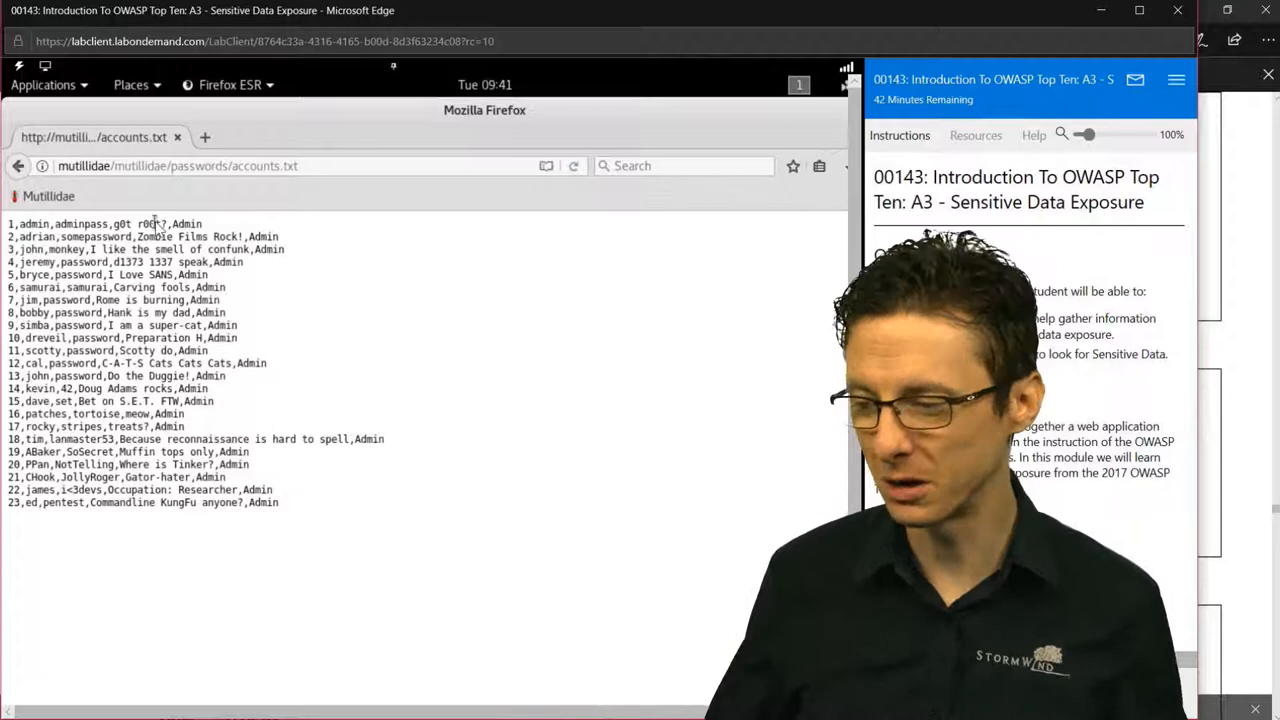
left_click_drag(132, 224, 200, 224)
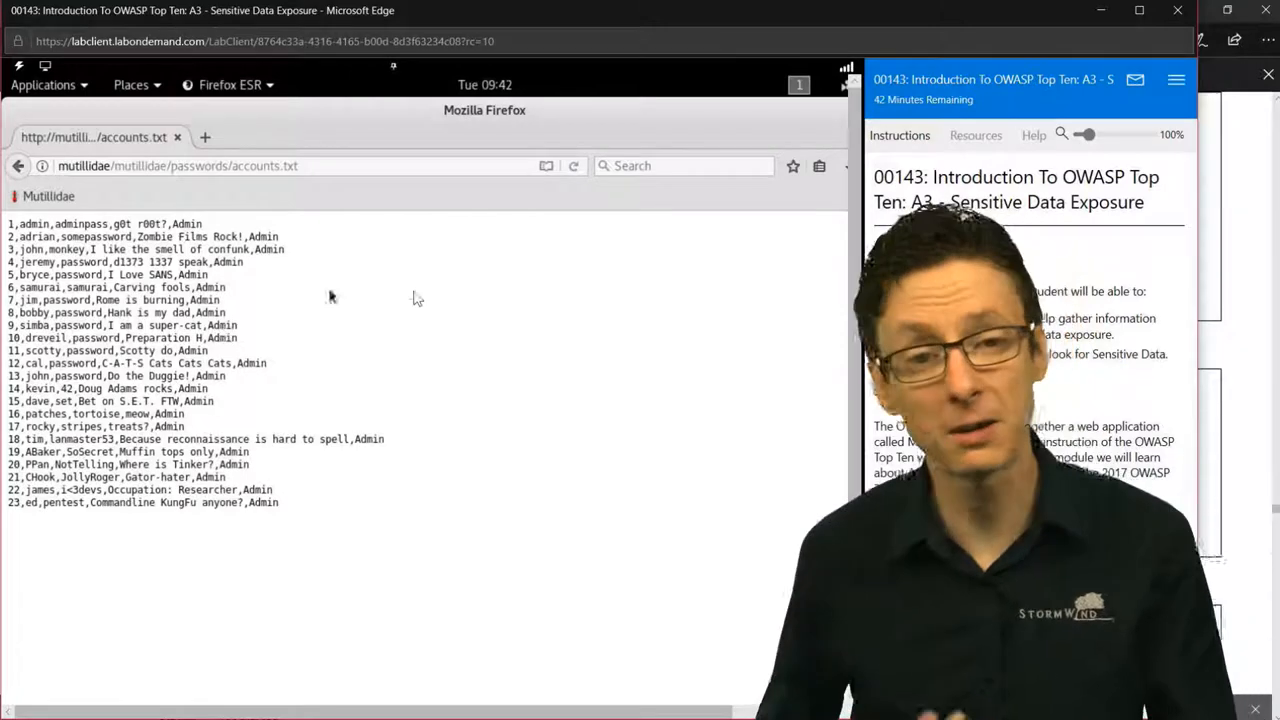
mouse_move(400, 300)
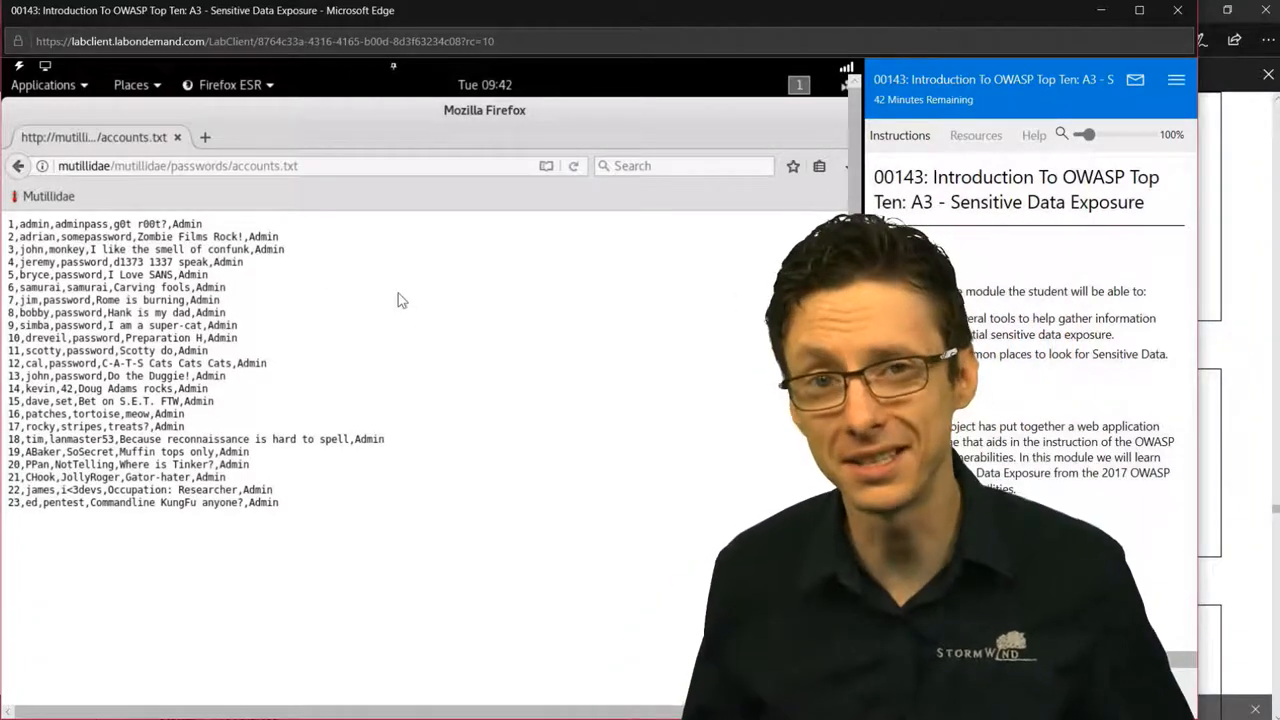
mouse_move(428, 308)
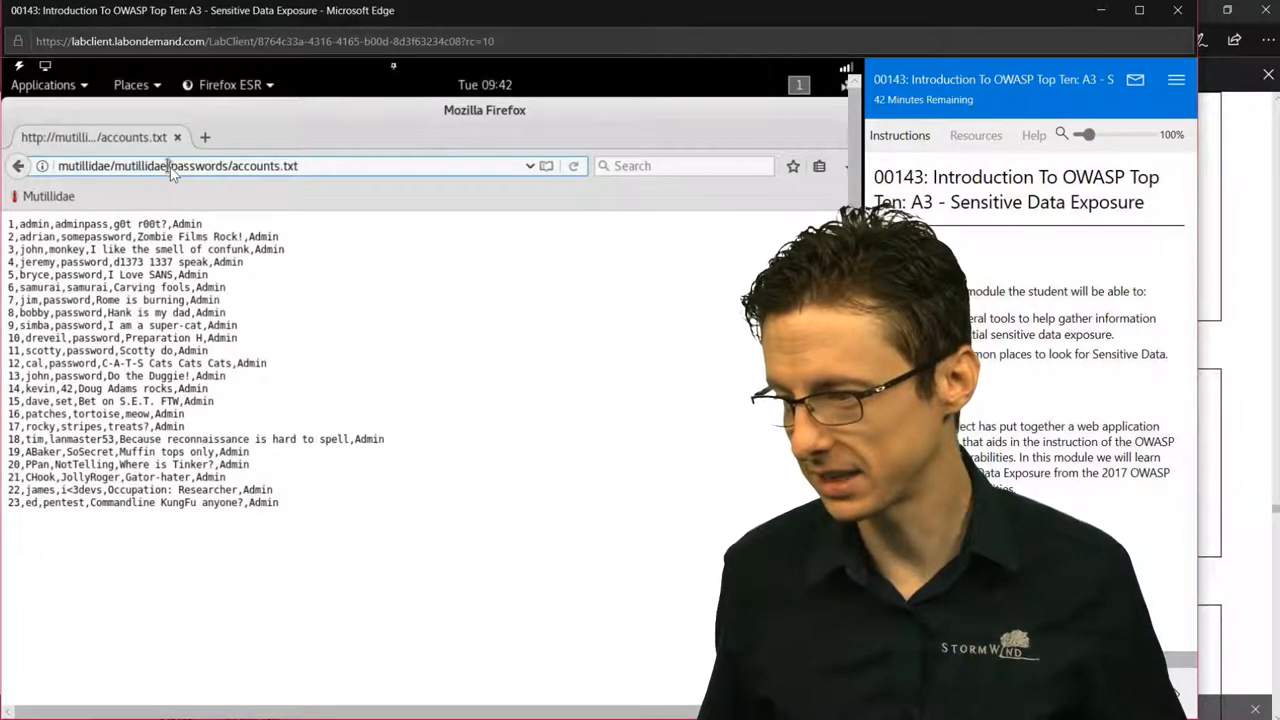
double_click(112, 166)
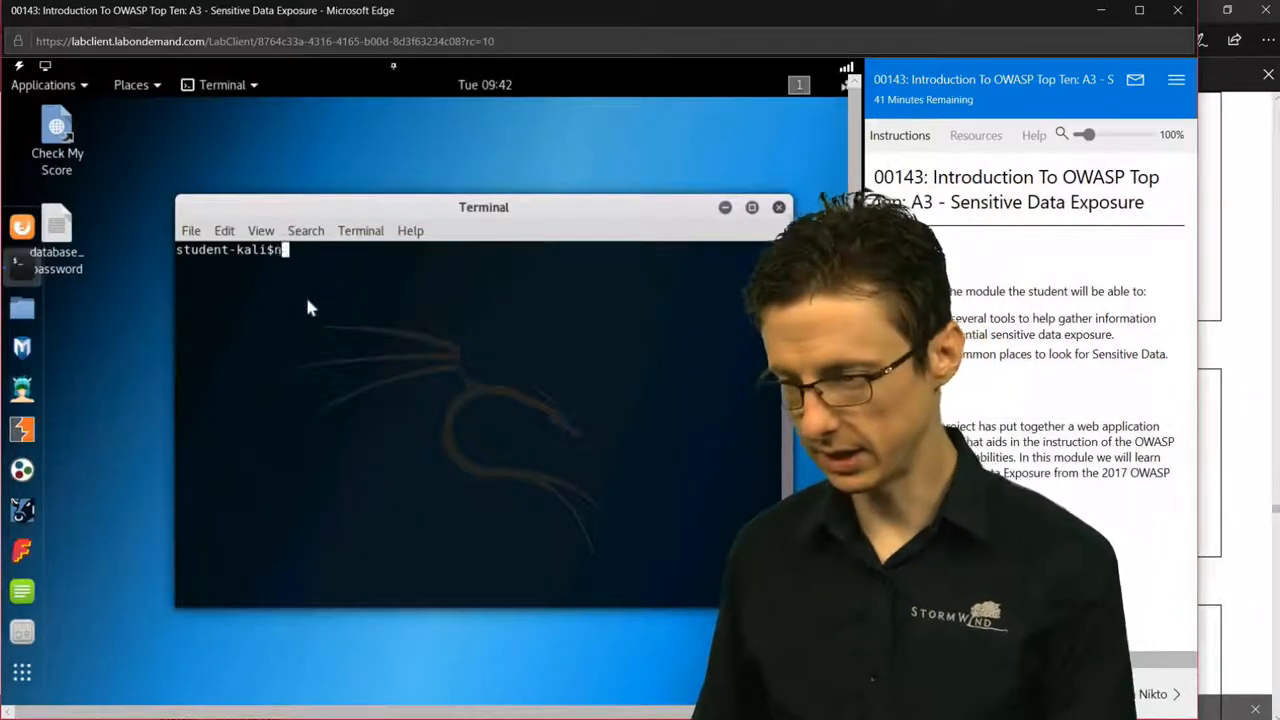
type("nikto")
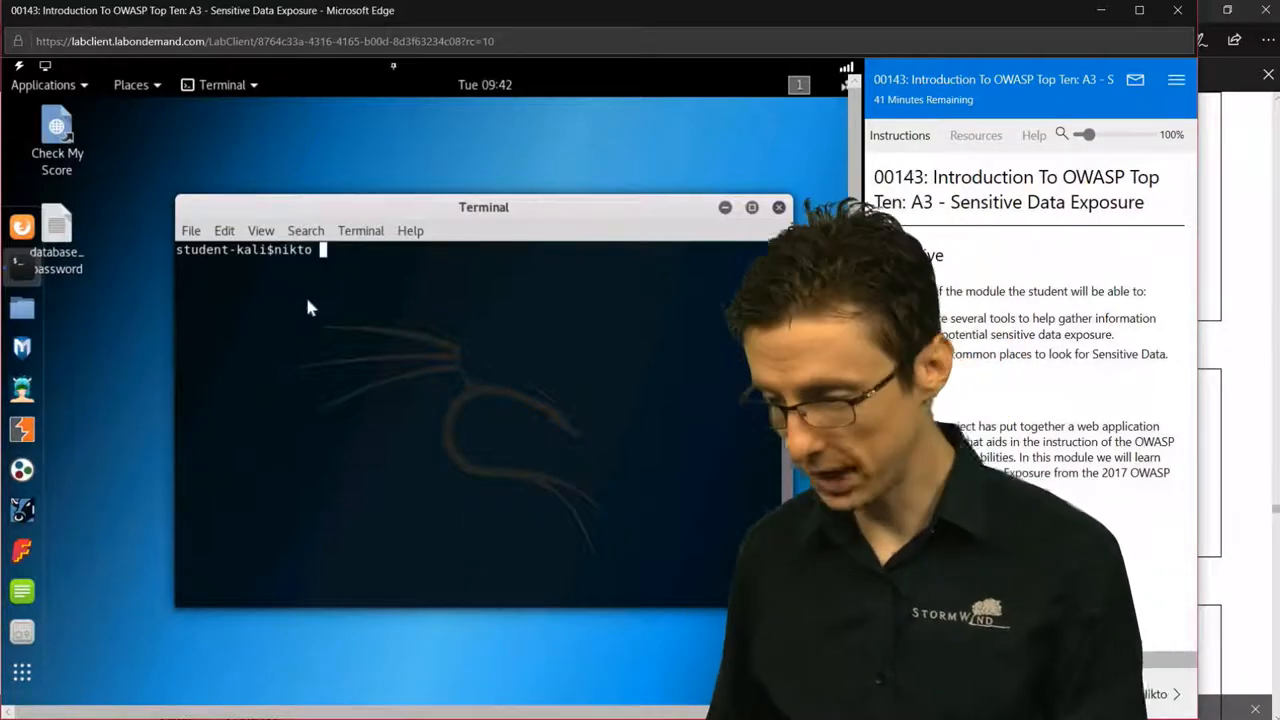
type("-host")
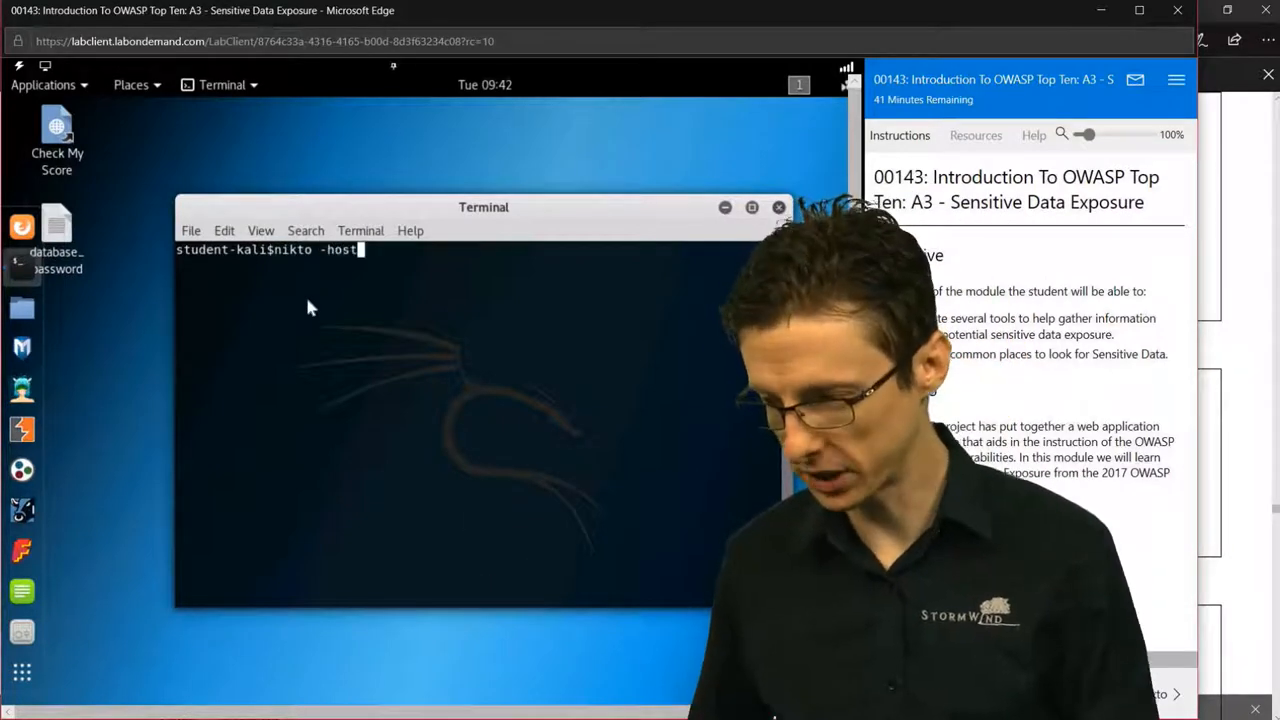
type("h")
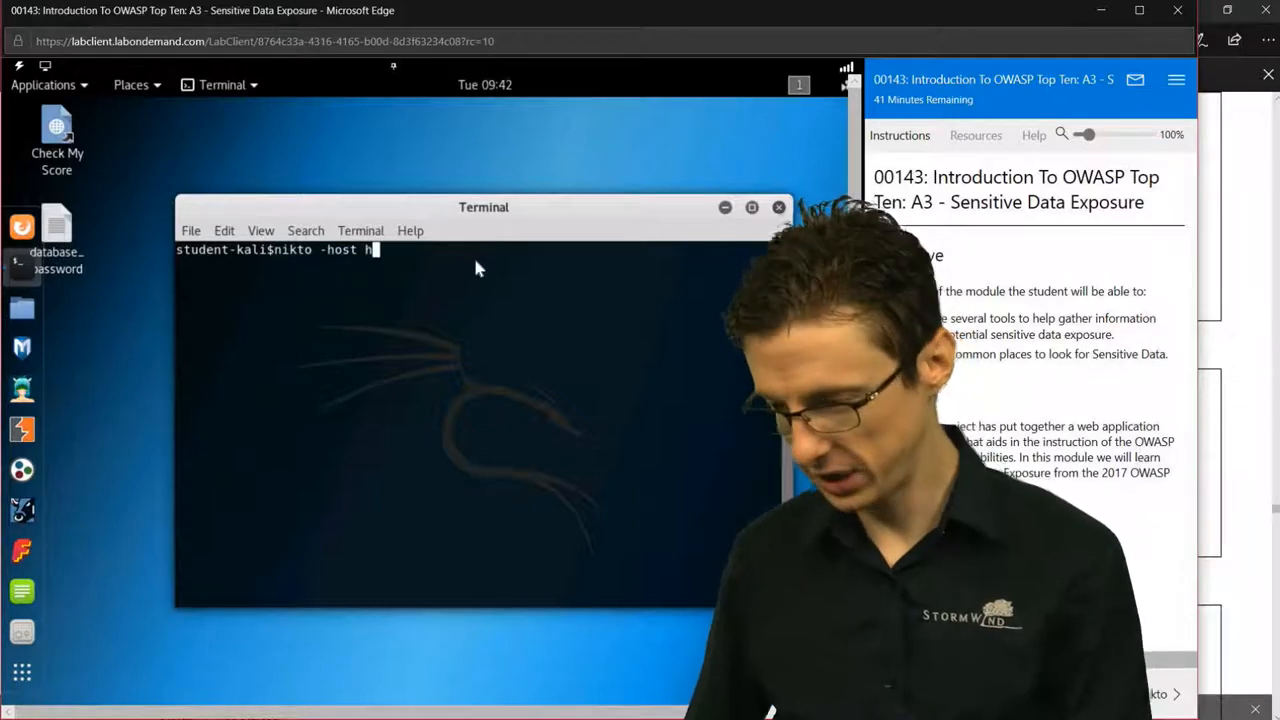
type("ttp:")
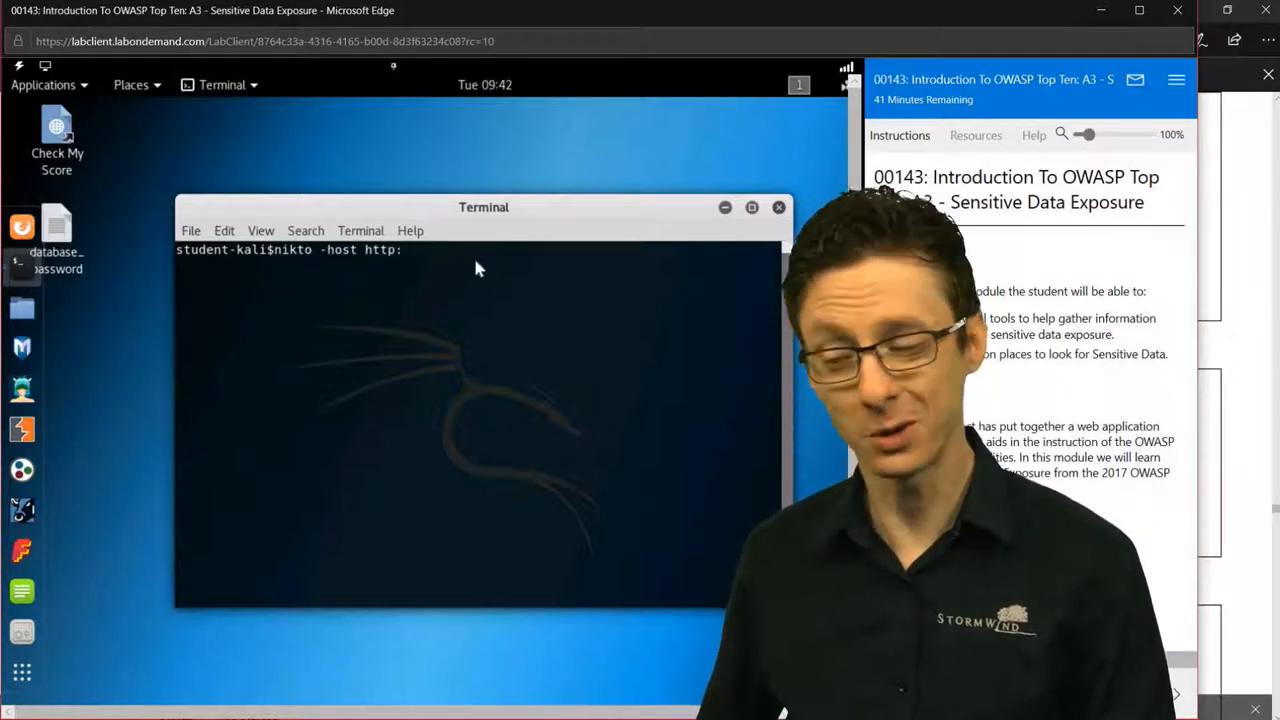
type("//")
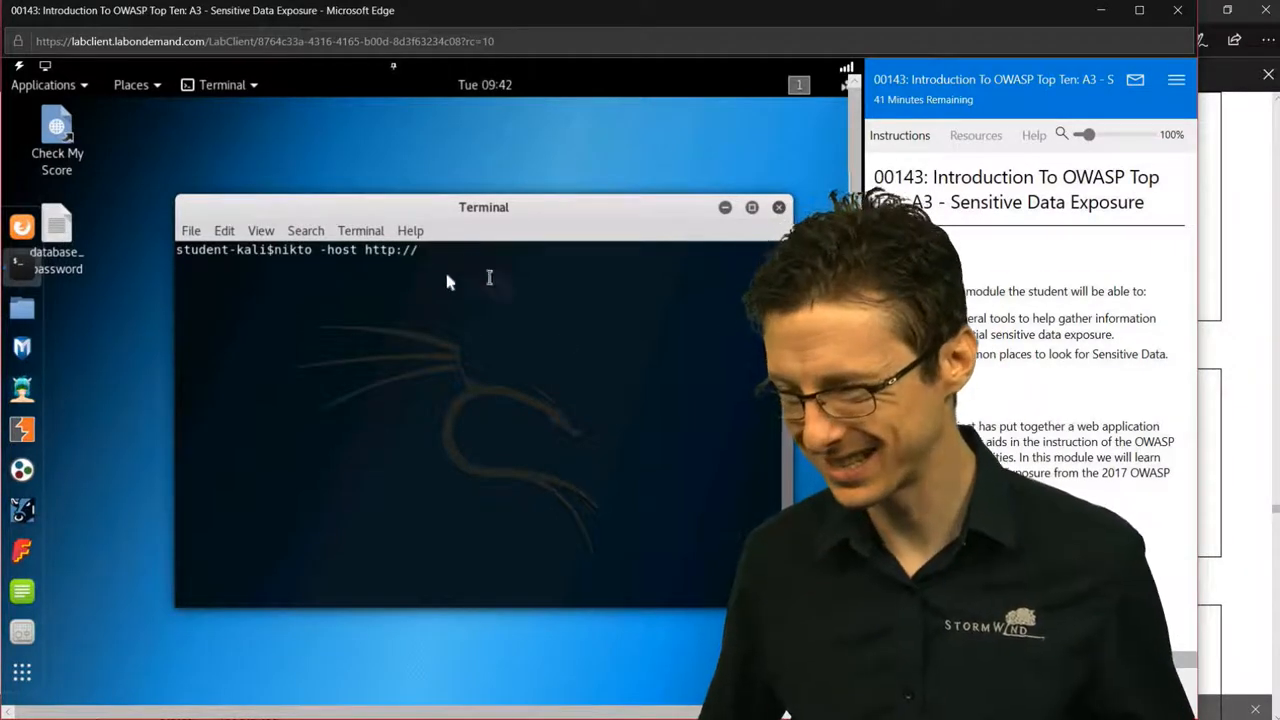
type("http://mutillidae/mutillidae/")
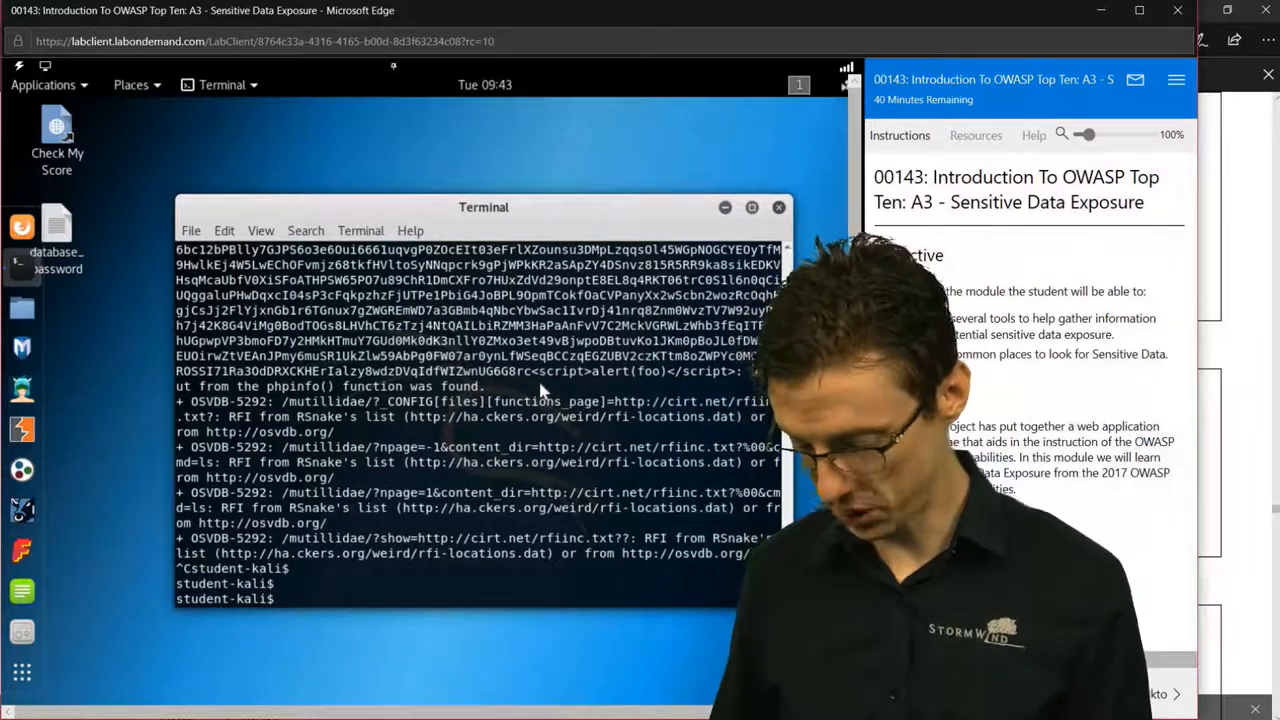
Step: Launch OWASP DirBuster from the terminal with the dirbuster command
type("dirbuster")
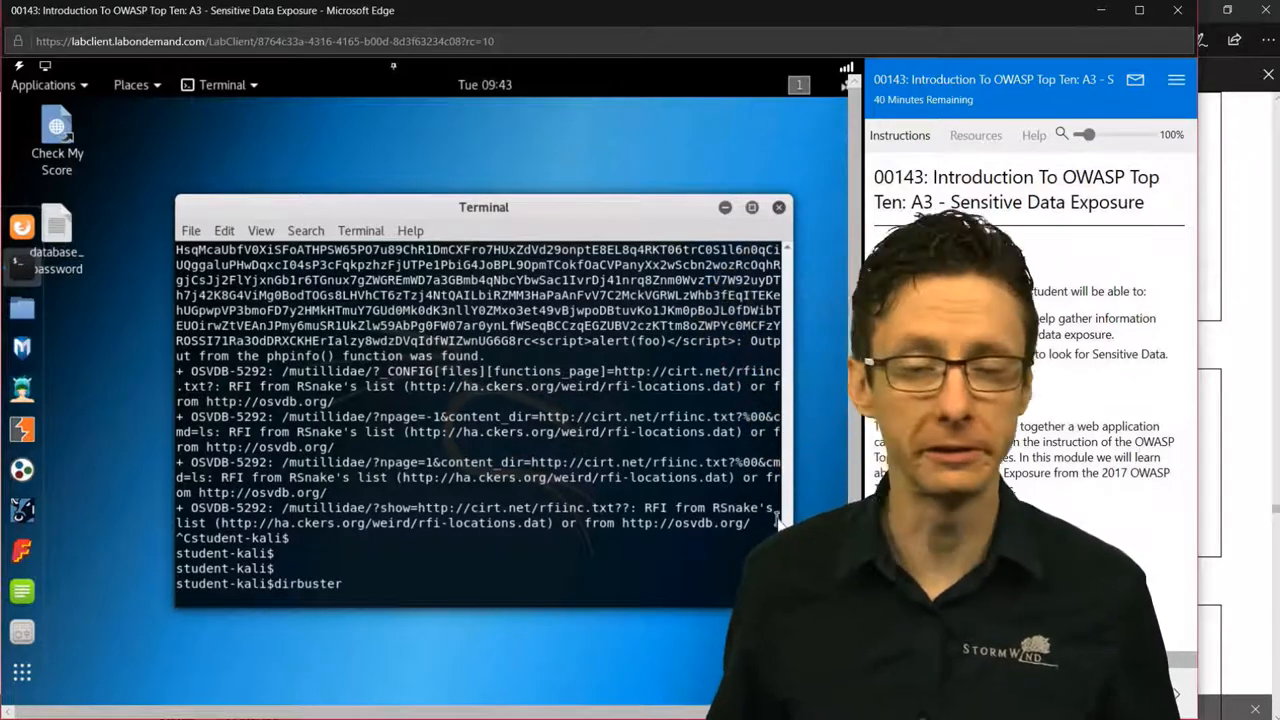
key("Return")
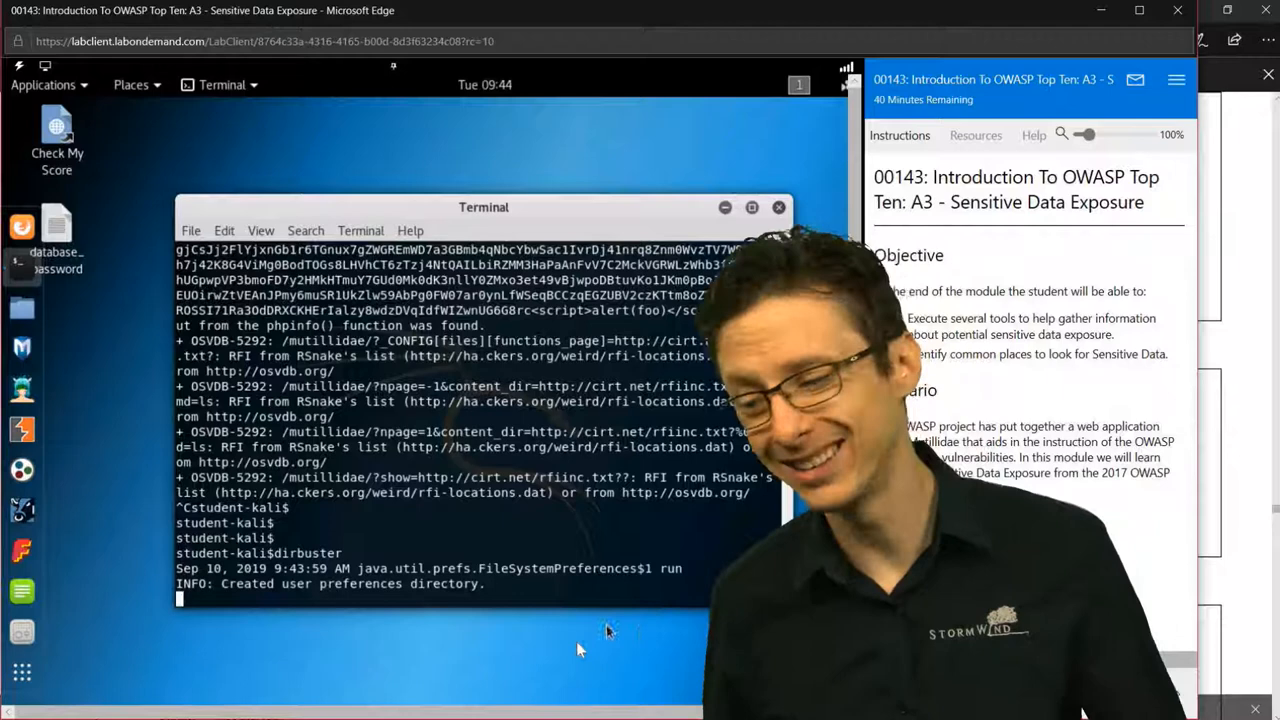
key("Return")
type("http://mutillidae/mutillidae/")
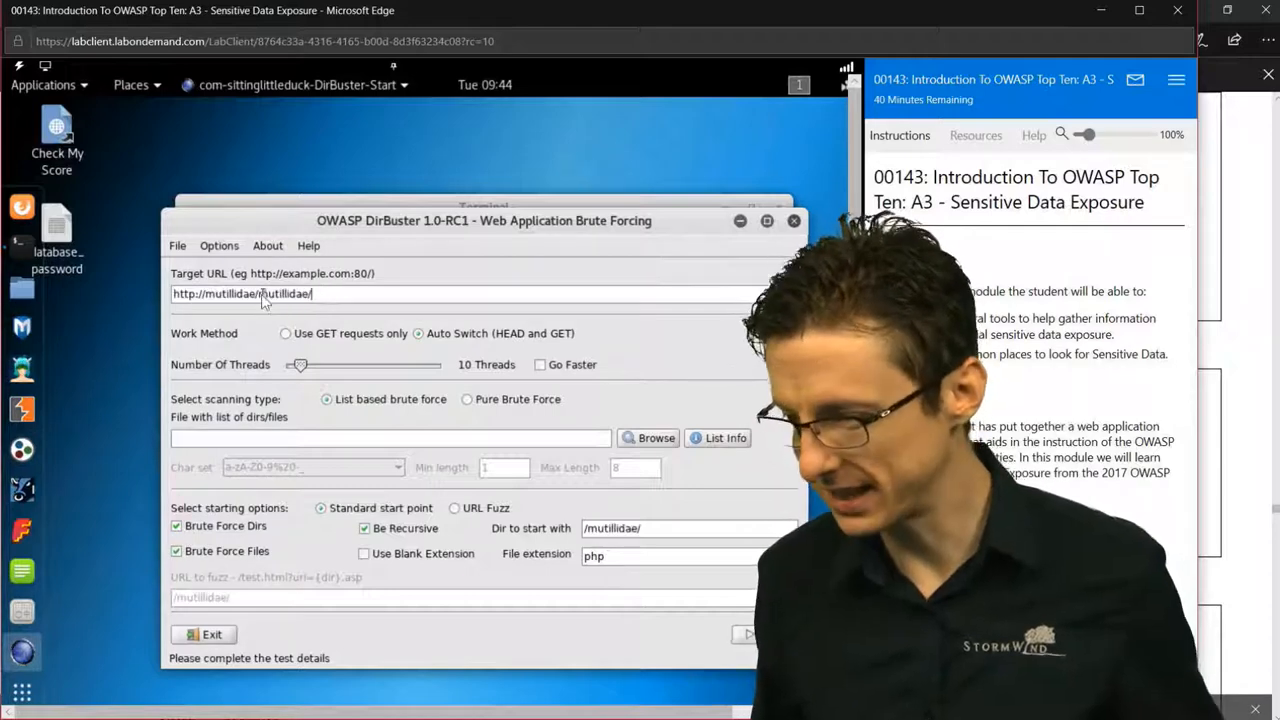
Step: Set DirBuster's Number Of Threads slider to 52 threads for the Mutillidae target
double_click(280, 292)
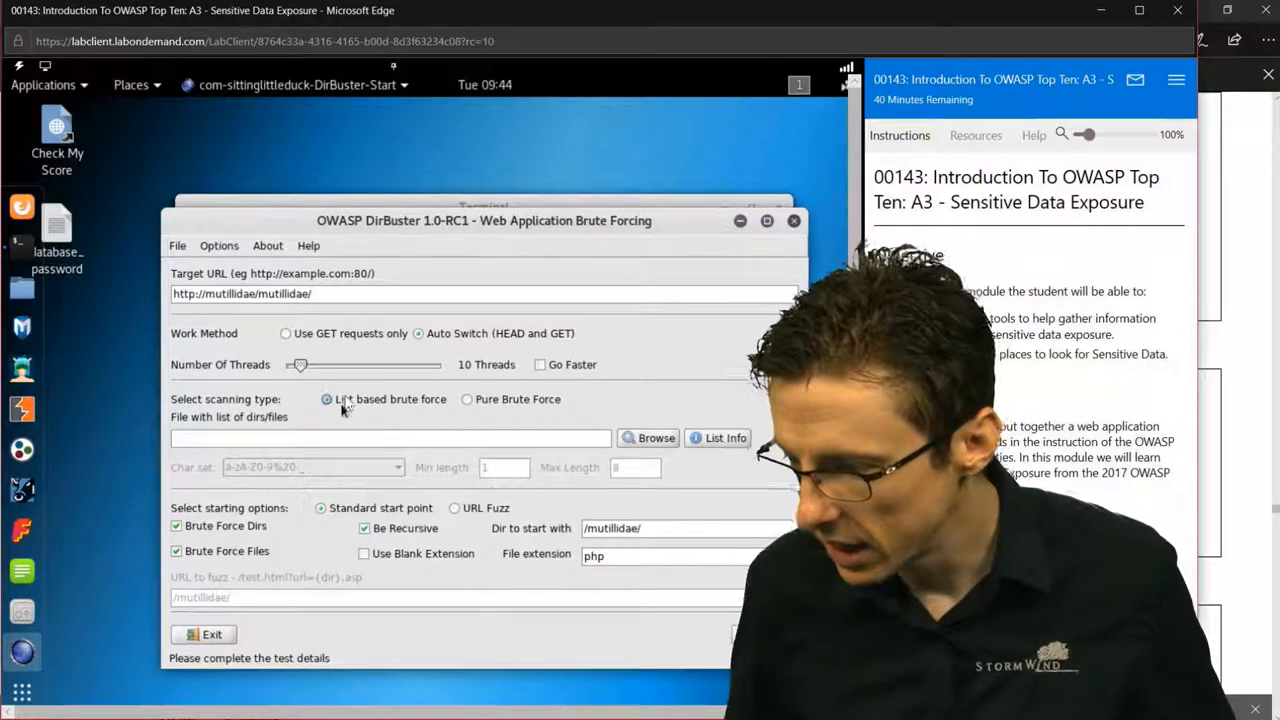
left_click_drag(300, 364, 334, 364)
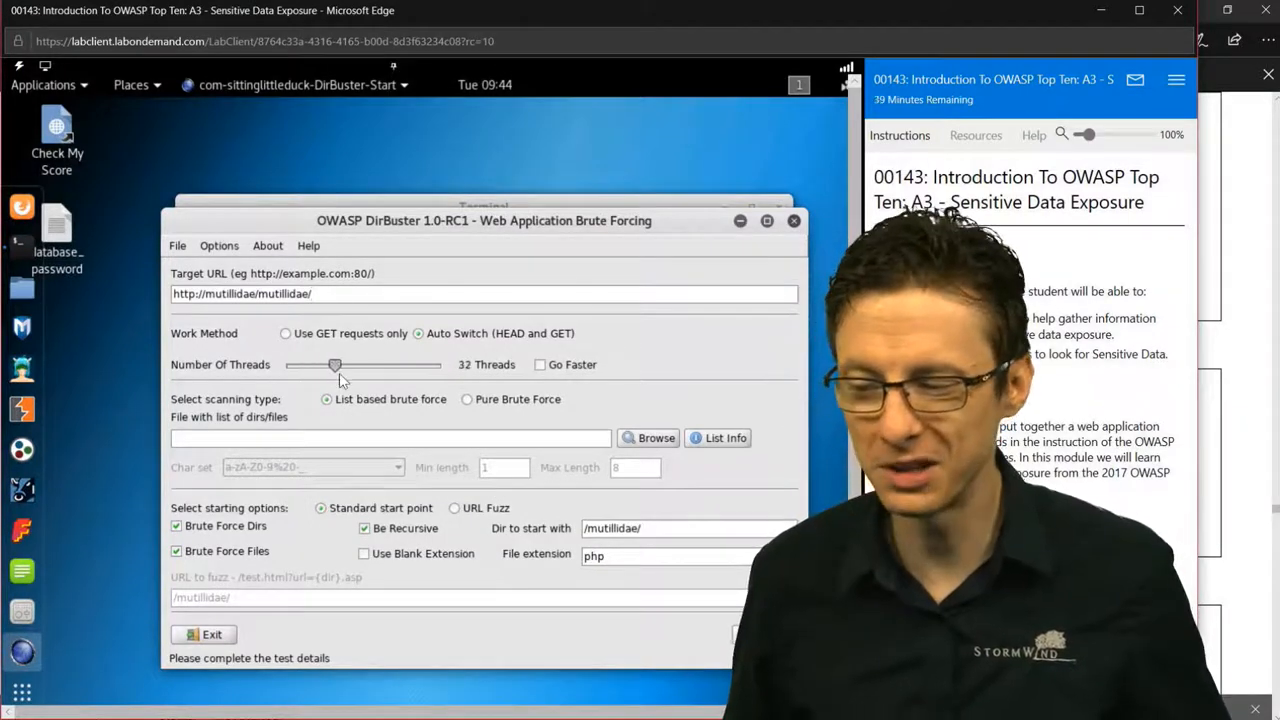
left_click_drag(334, 364, 348, 364)
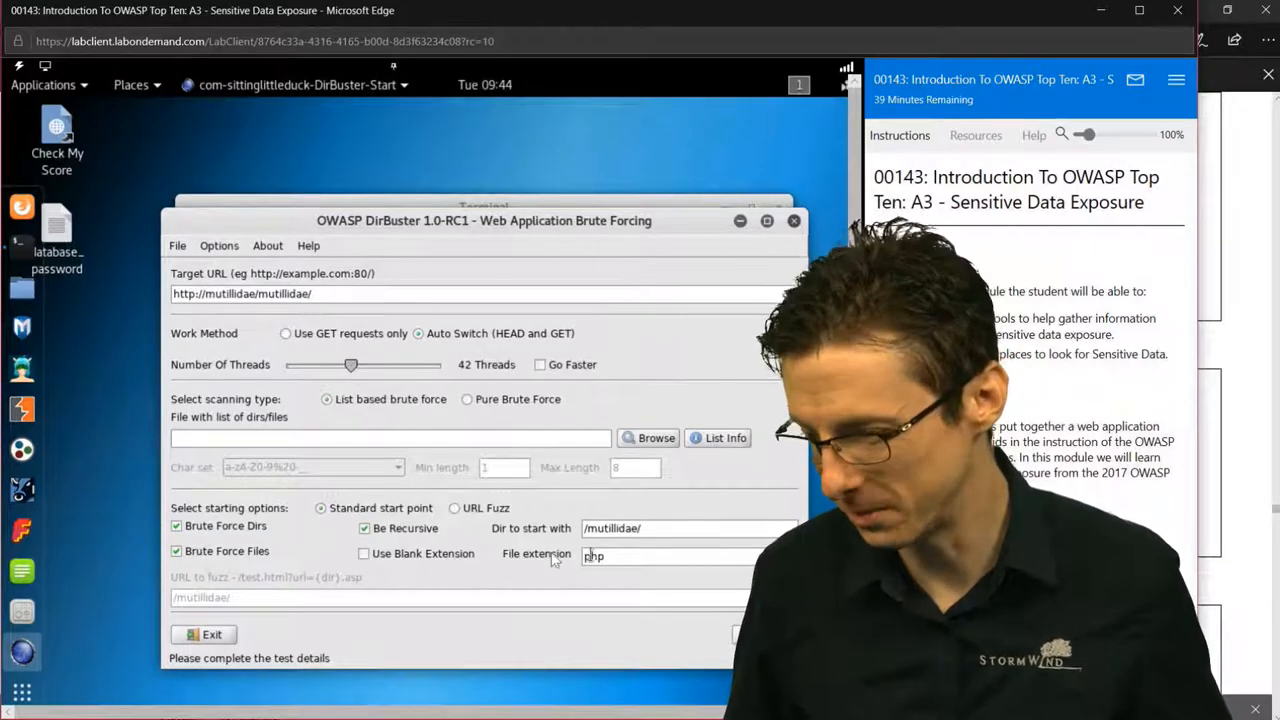
left_click_drag(352, 364, 372, 364)
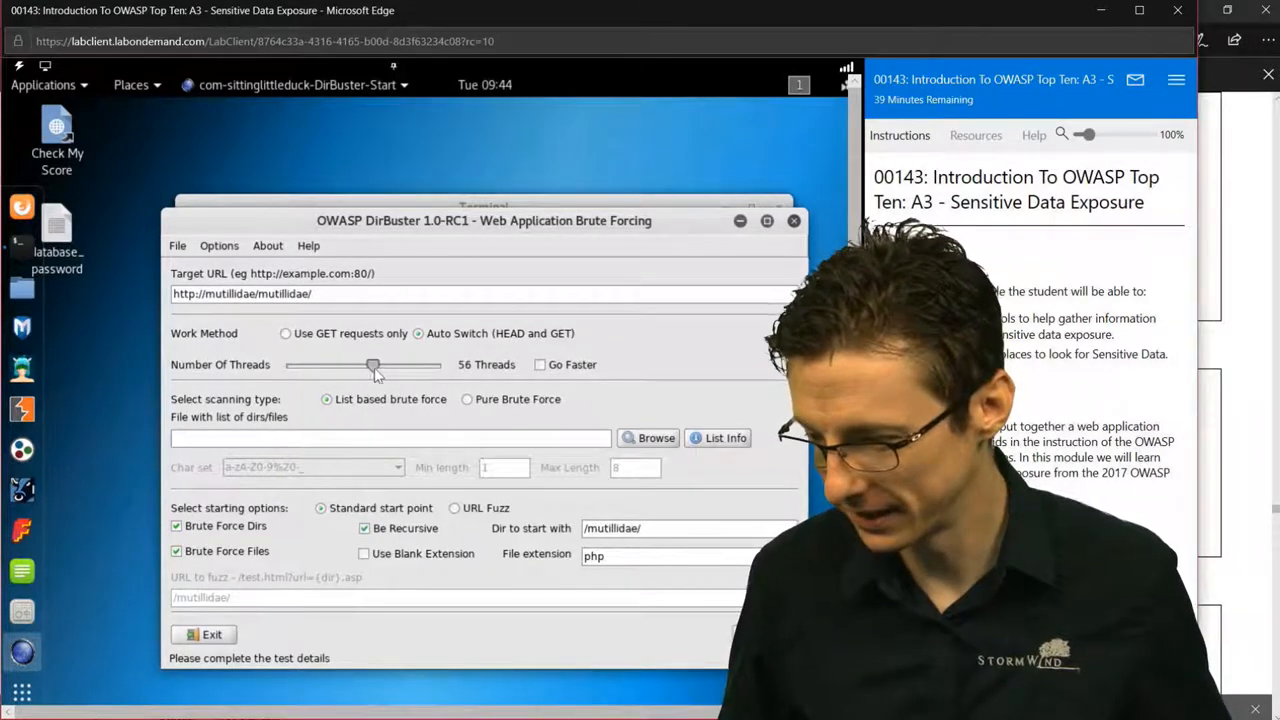
left_click_drag(372, 364, 368, 364)
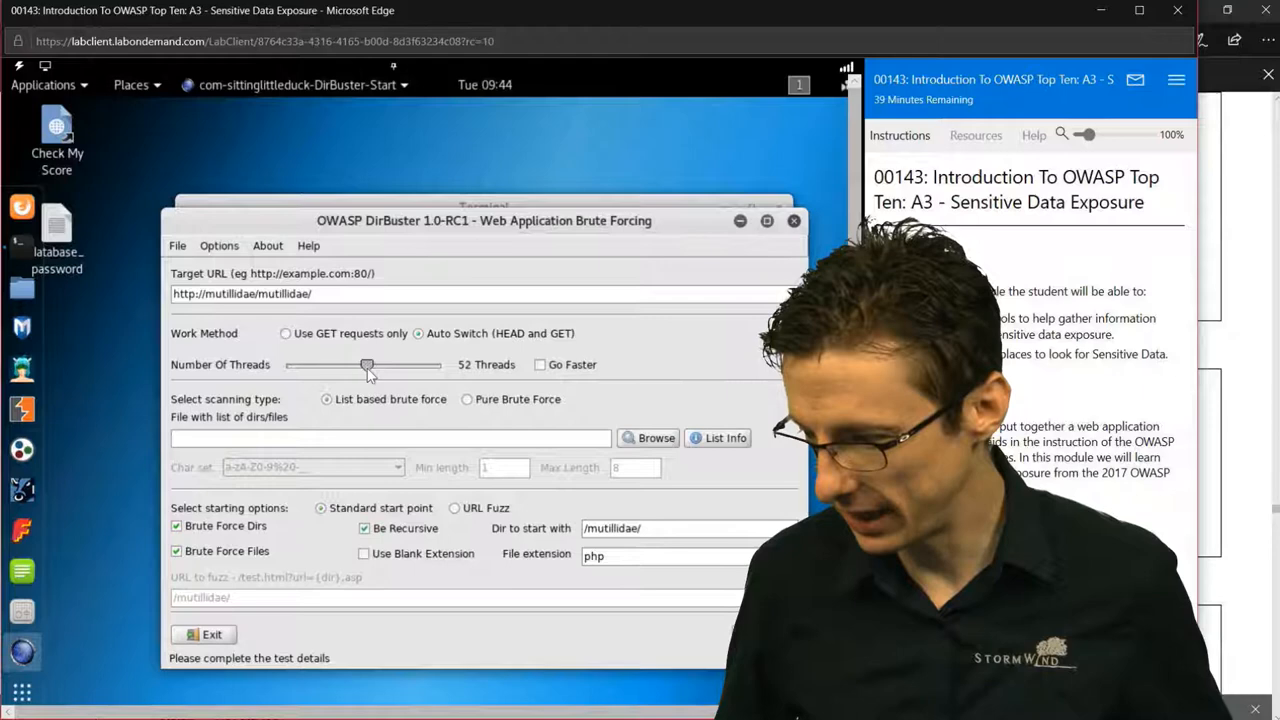
left_click_drag(368, 364, 360, 364)
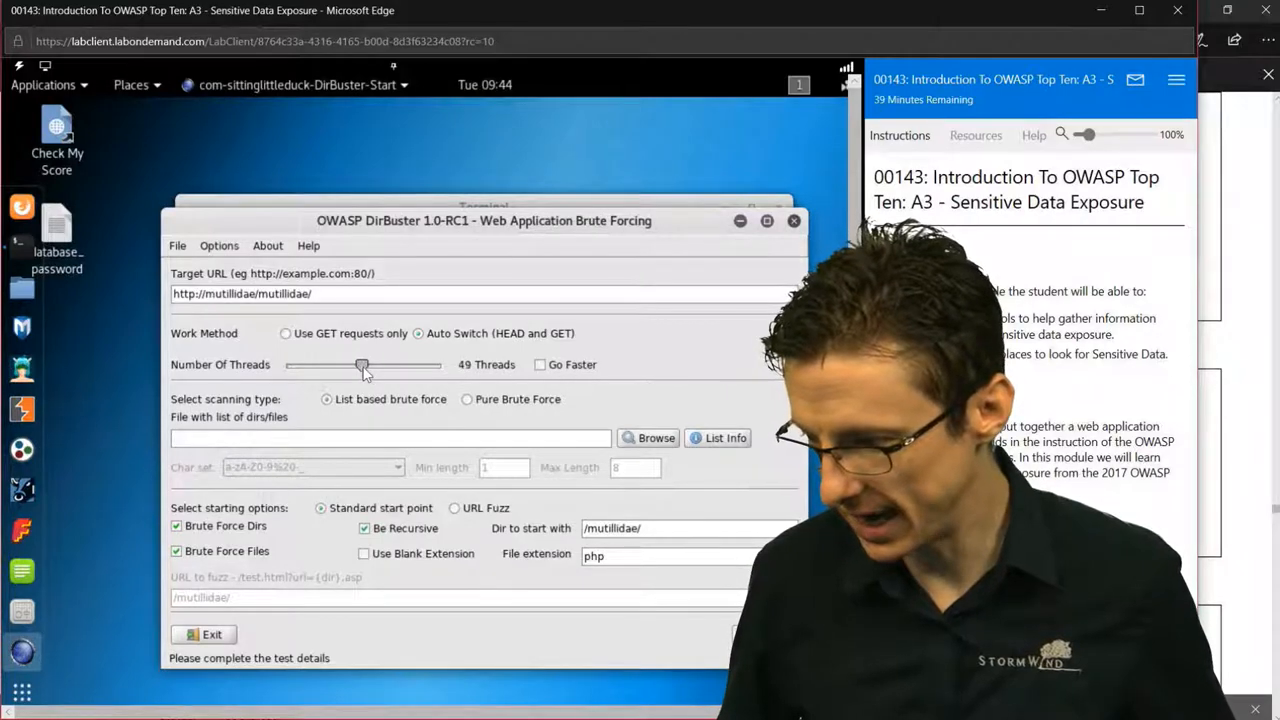
left_click_drag(360, 364, 370, 364)
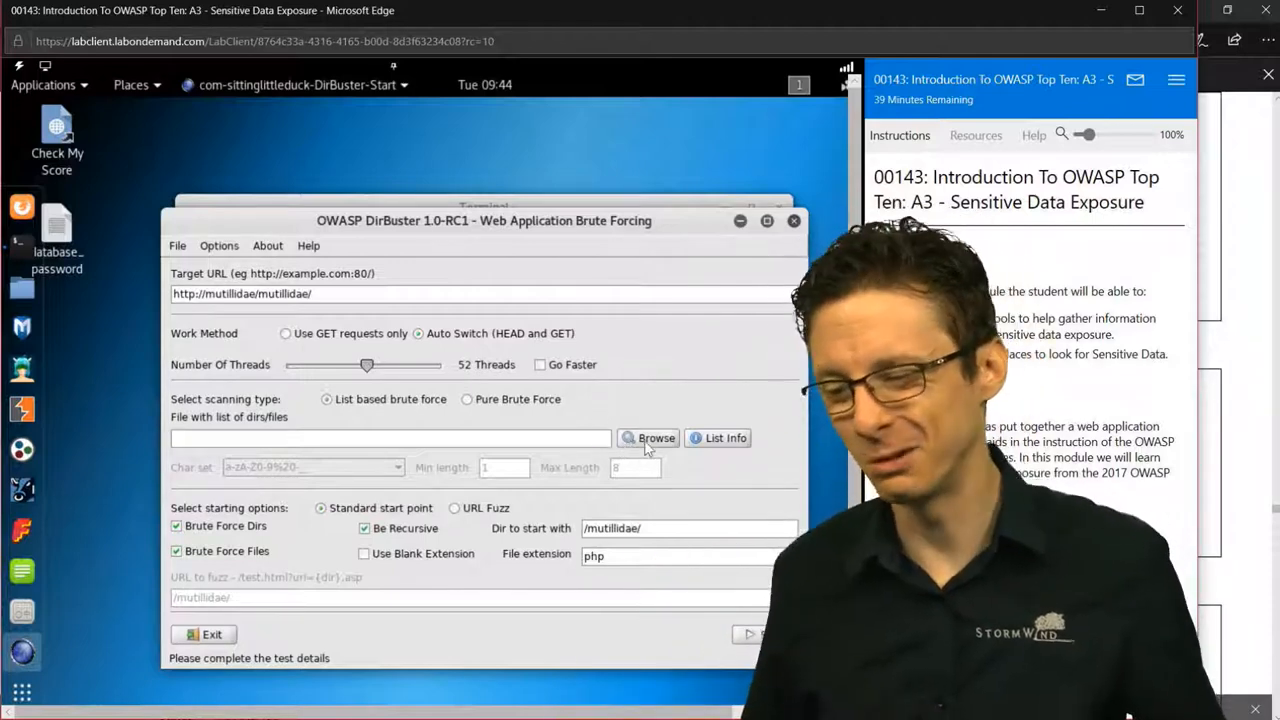
Step: Select /usr/share/dirbuster/wordlists/directory-list-2.3-small.txt as the brute-force wordlist
left_click(648, 436)
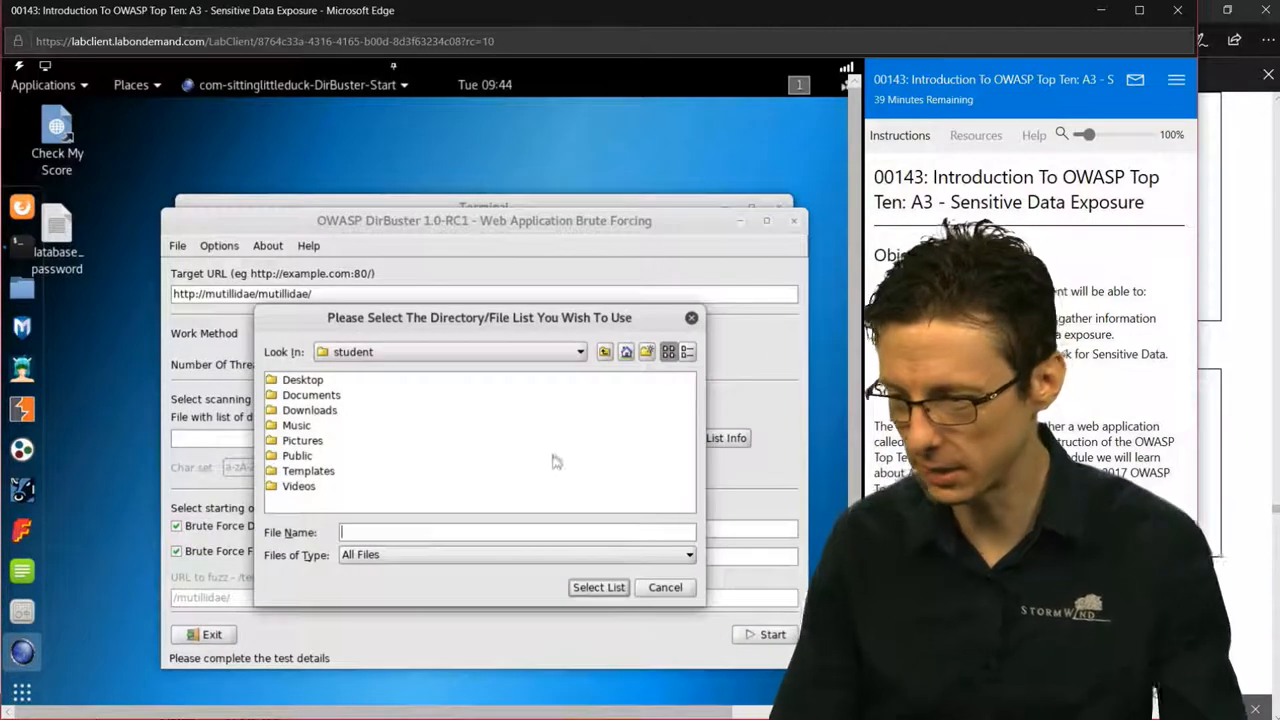
left_click(580, 352)
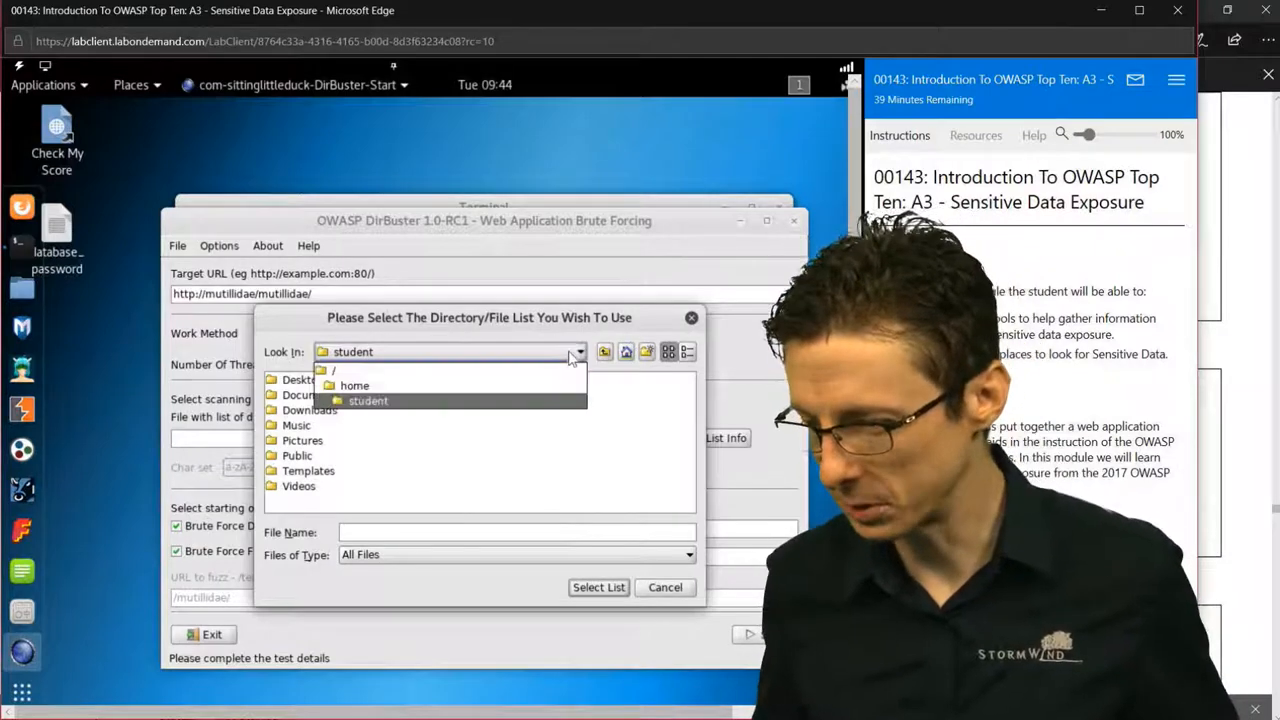
left_click(332, 368)
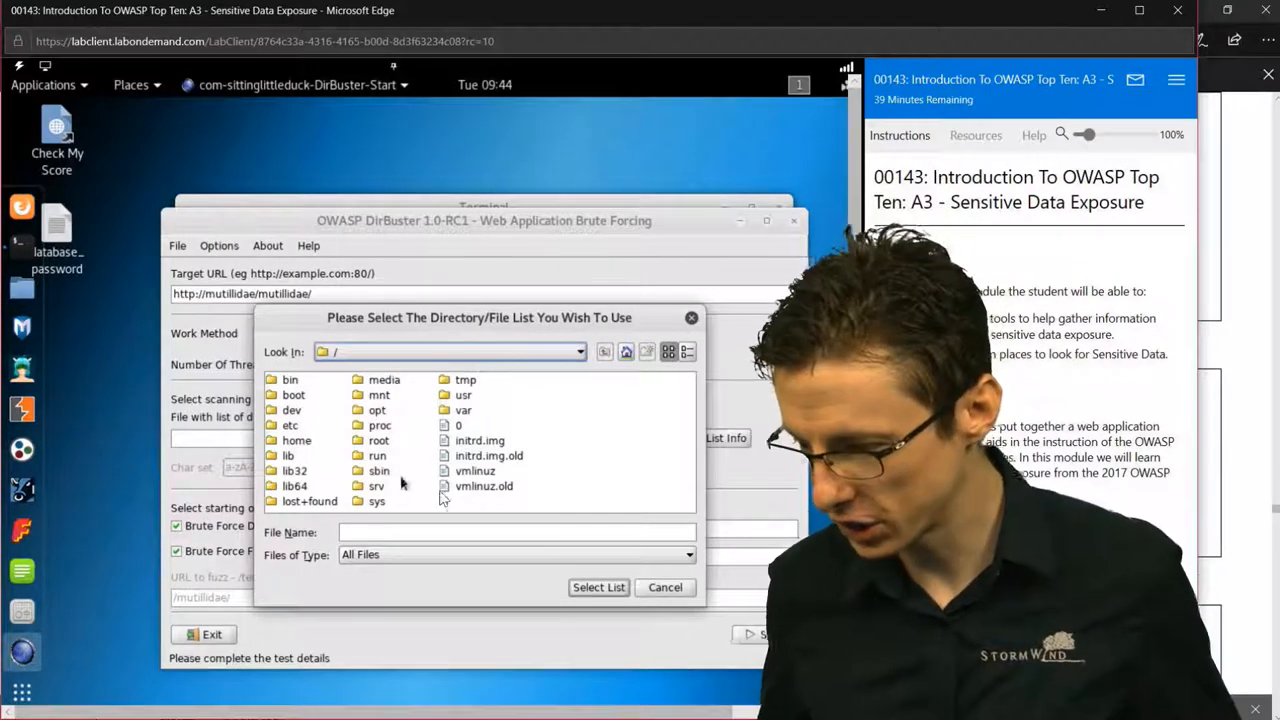
double_click(464, 394)
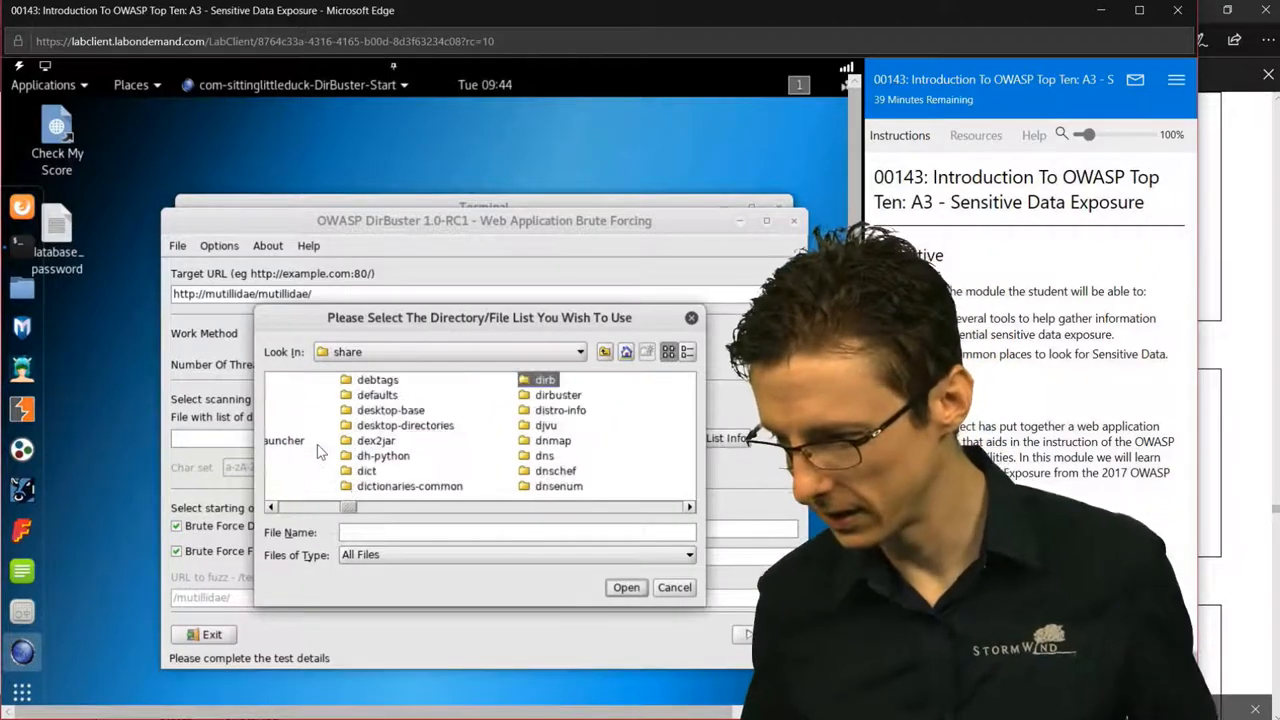
left_click(558, 394)
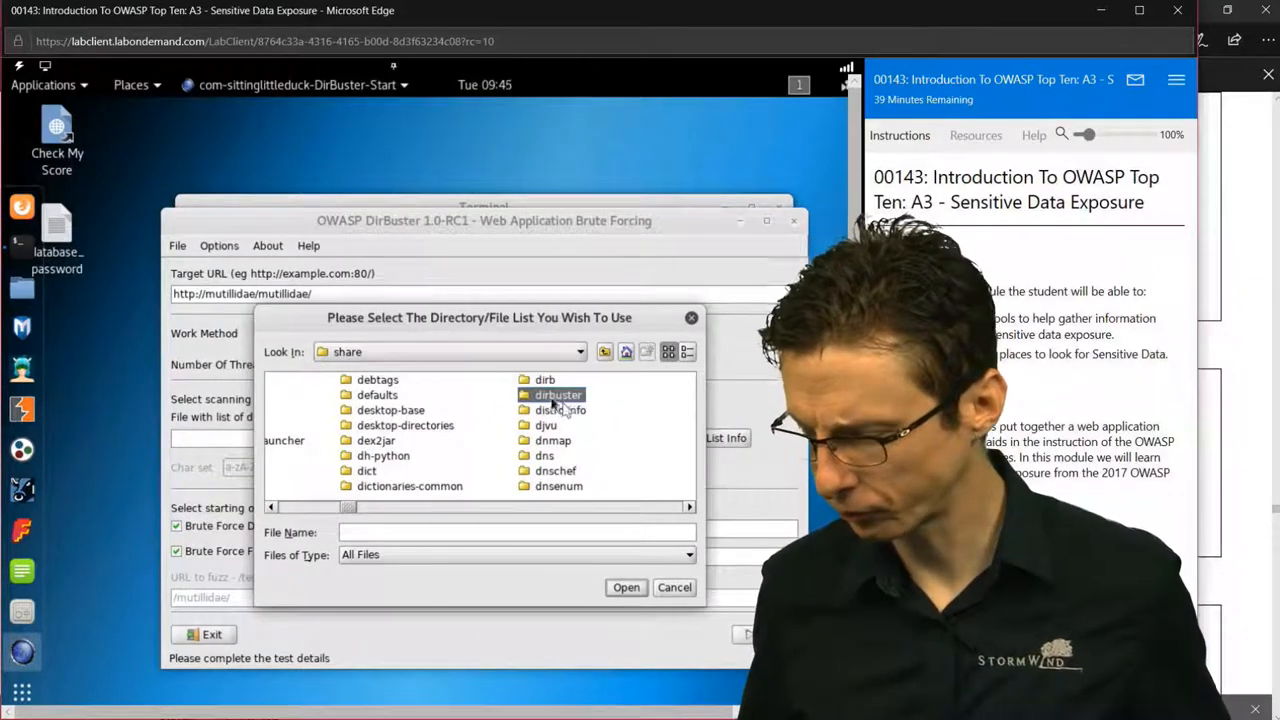
double_click(558, 394)
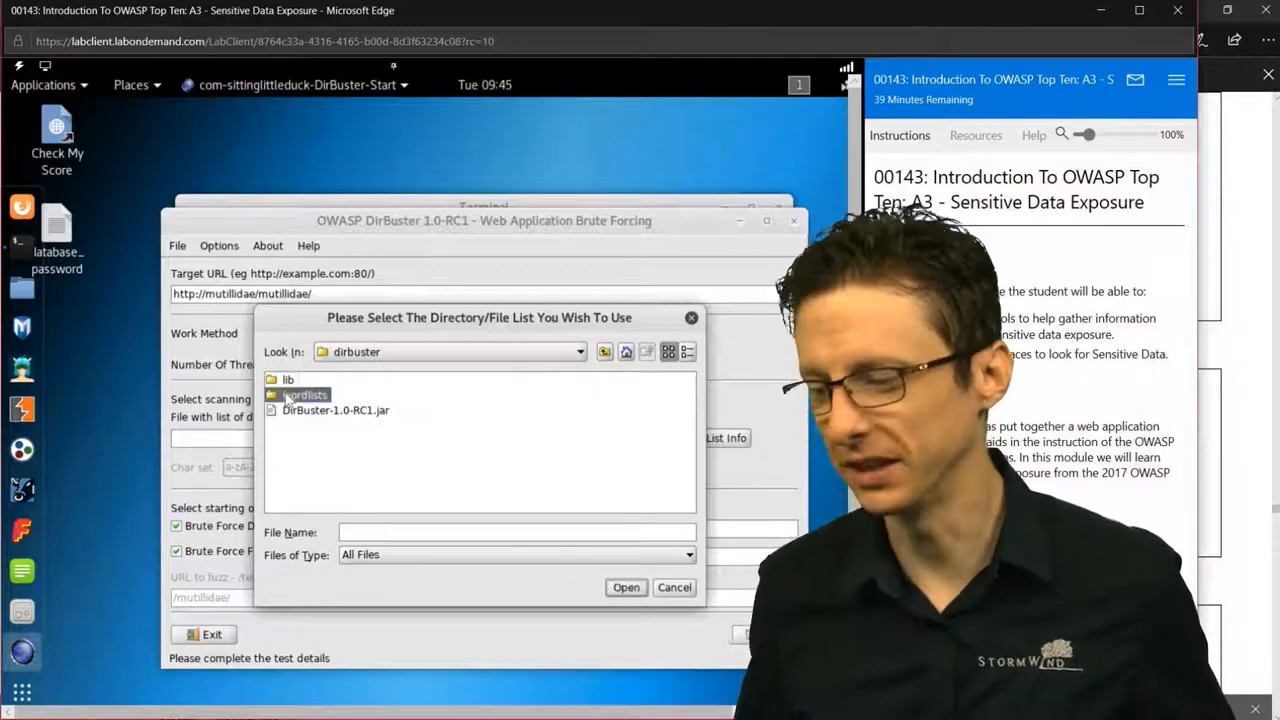
double_click(308, 394)
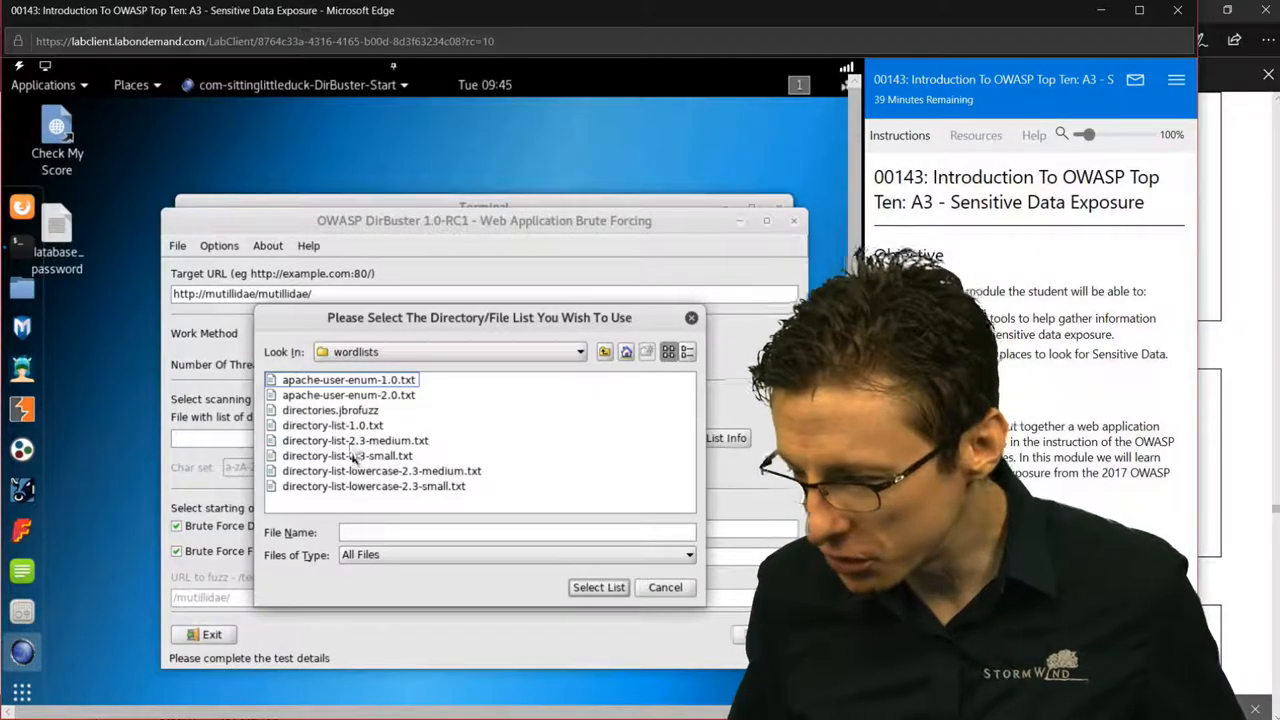
left_click(348, 456)
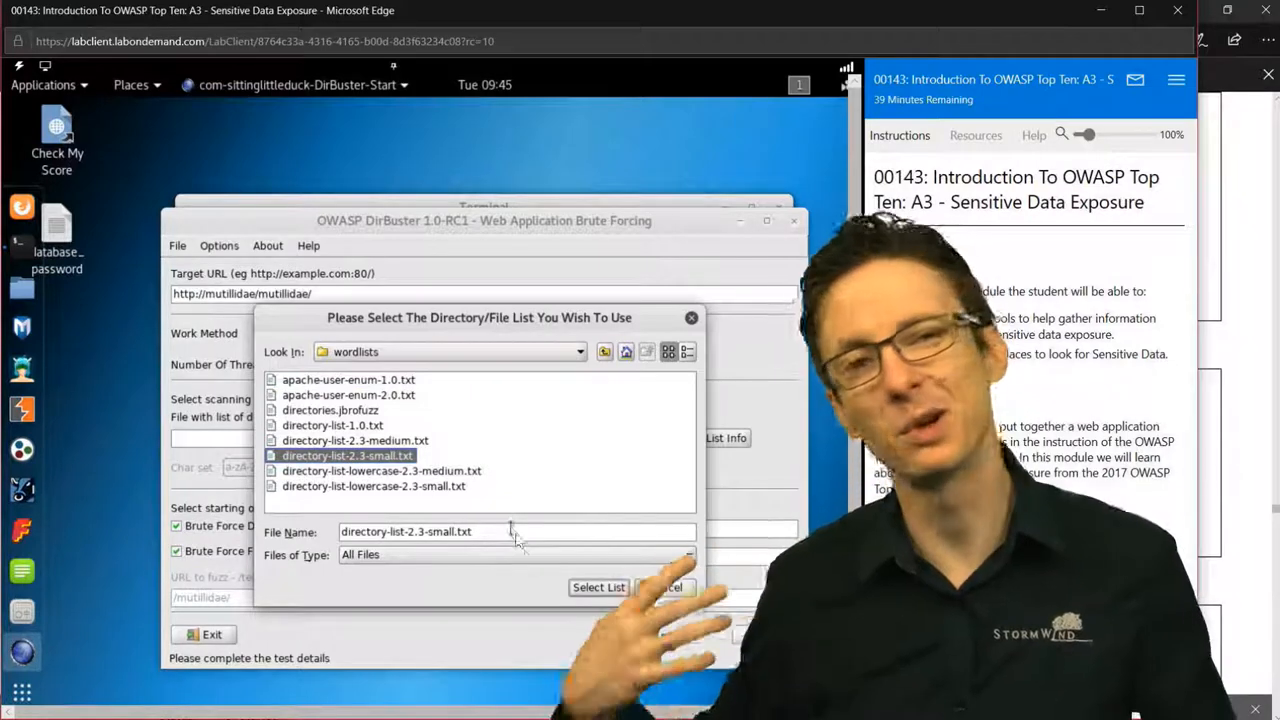
left_click(598, 588)
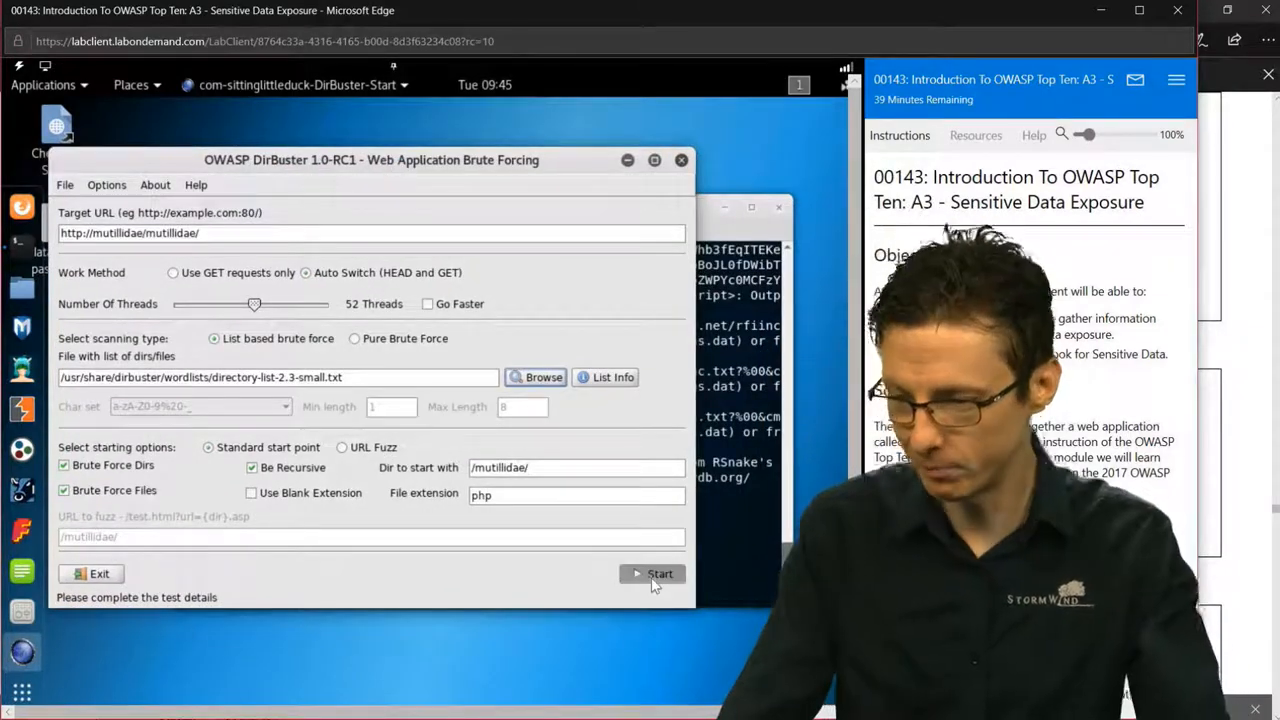
Step: Start the DirBuster scan and watch it report found directories like /mutillidae/index/
left_click(652, 572)
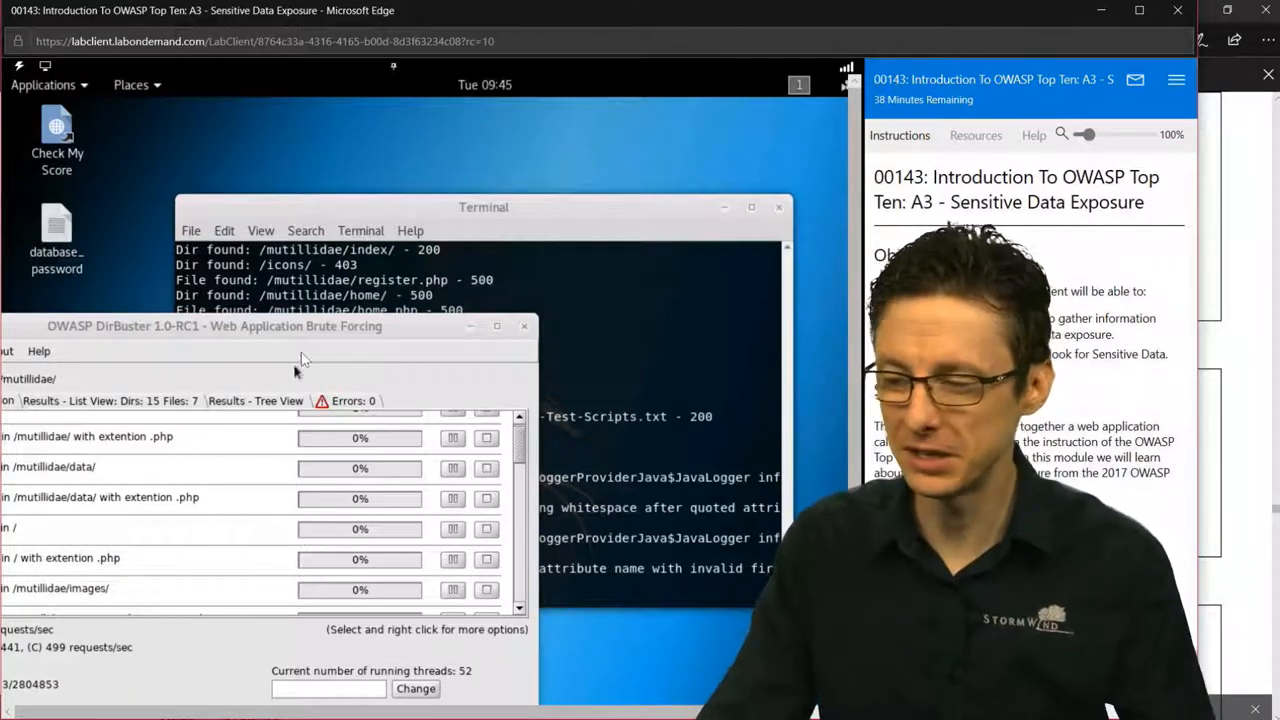
left_click(484, 206)
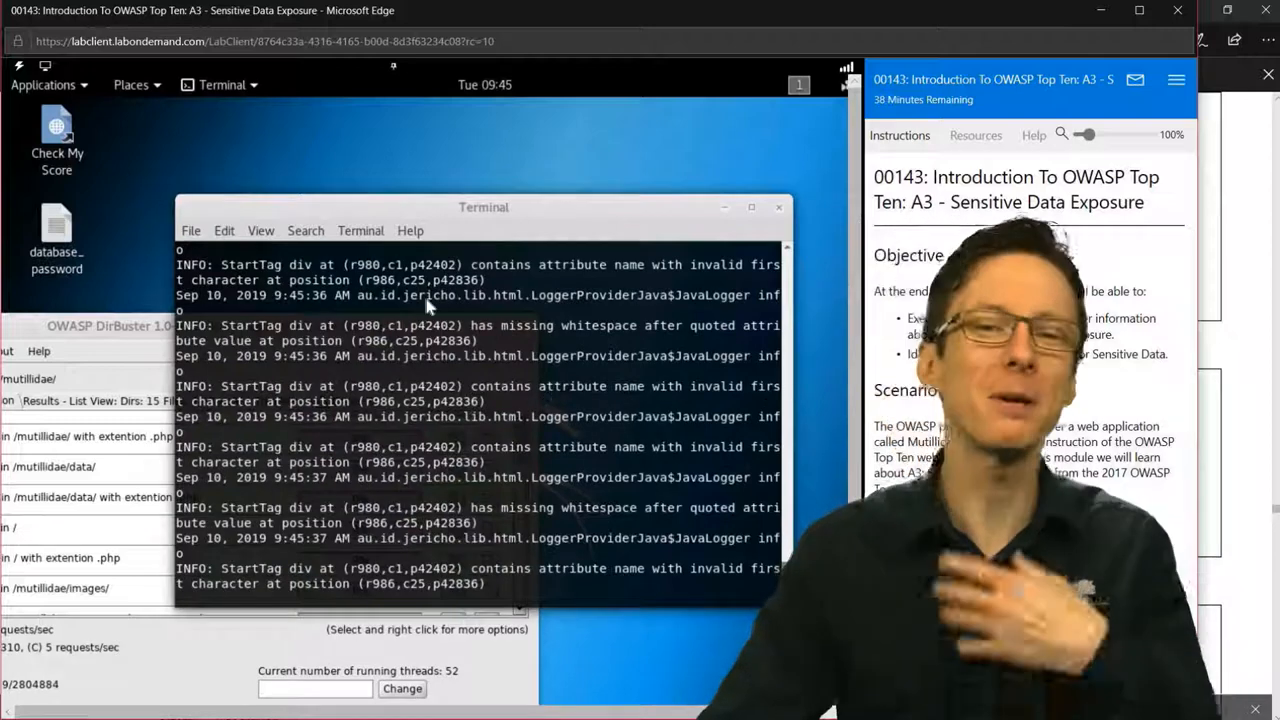